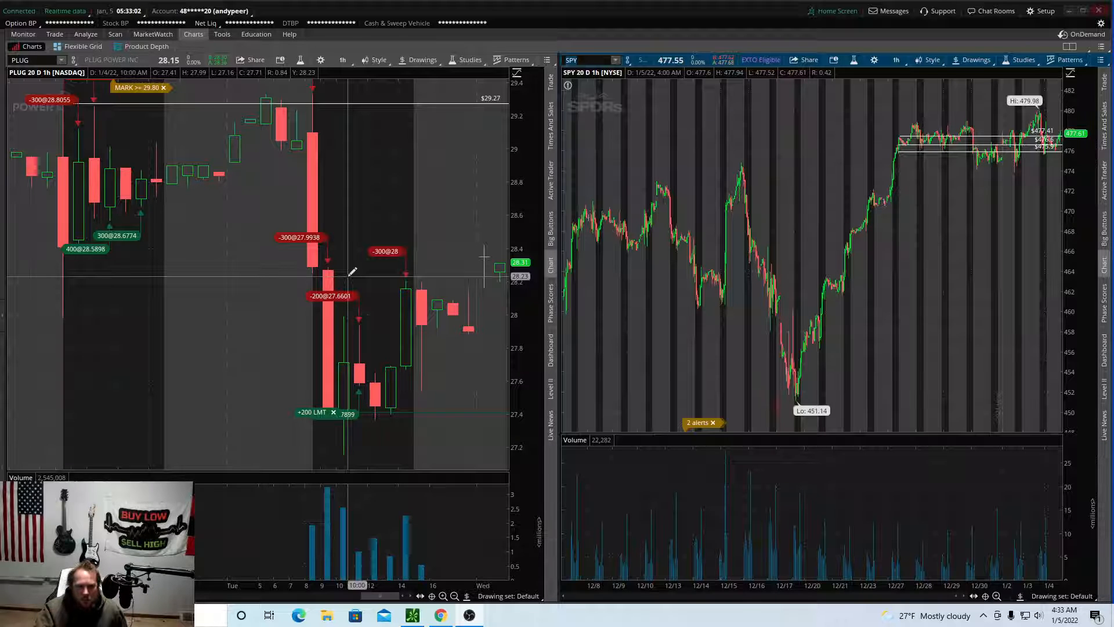
pyautogui.moveTo(142, 180)
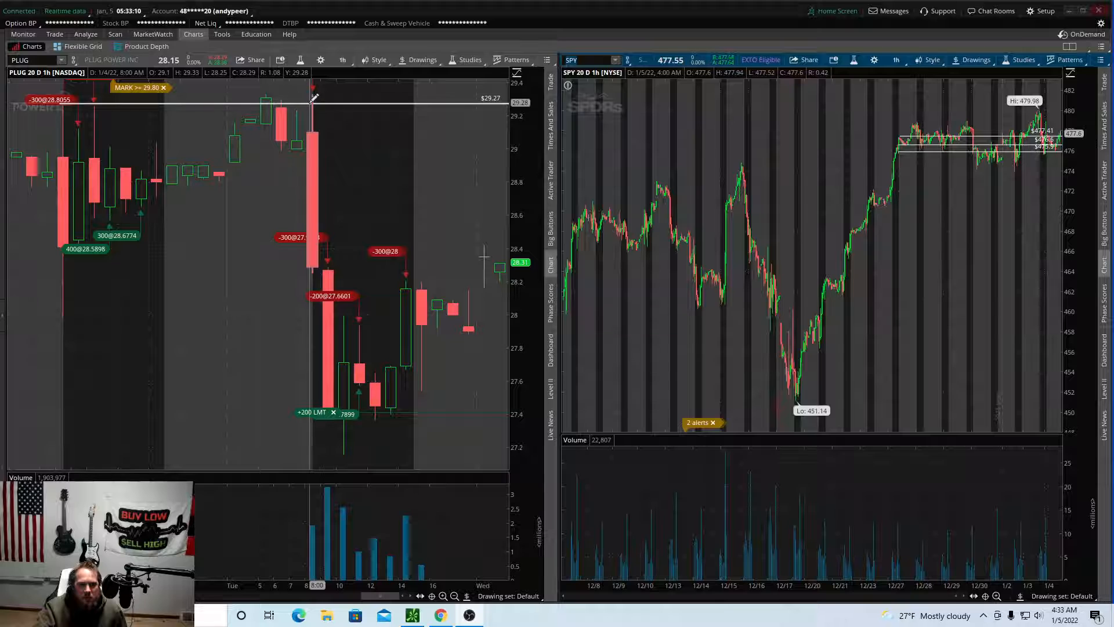
pyautogui.moveTo(318, 250)
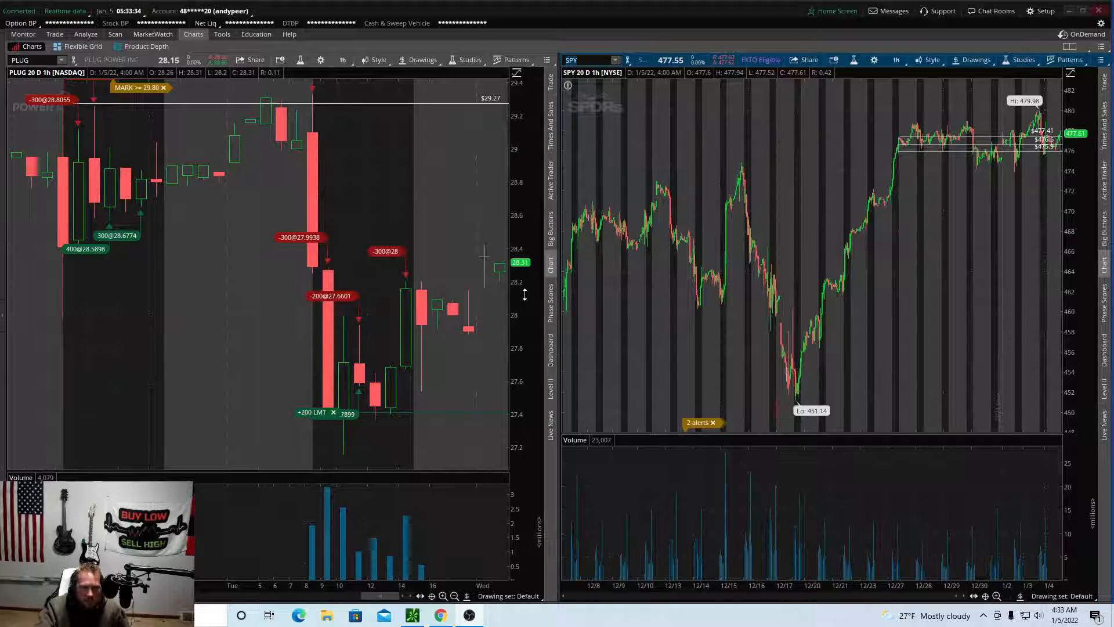
pyautogui.moveTo(326, 260)
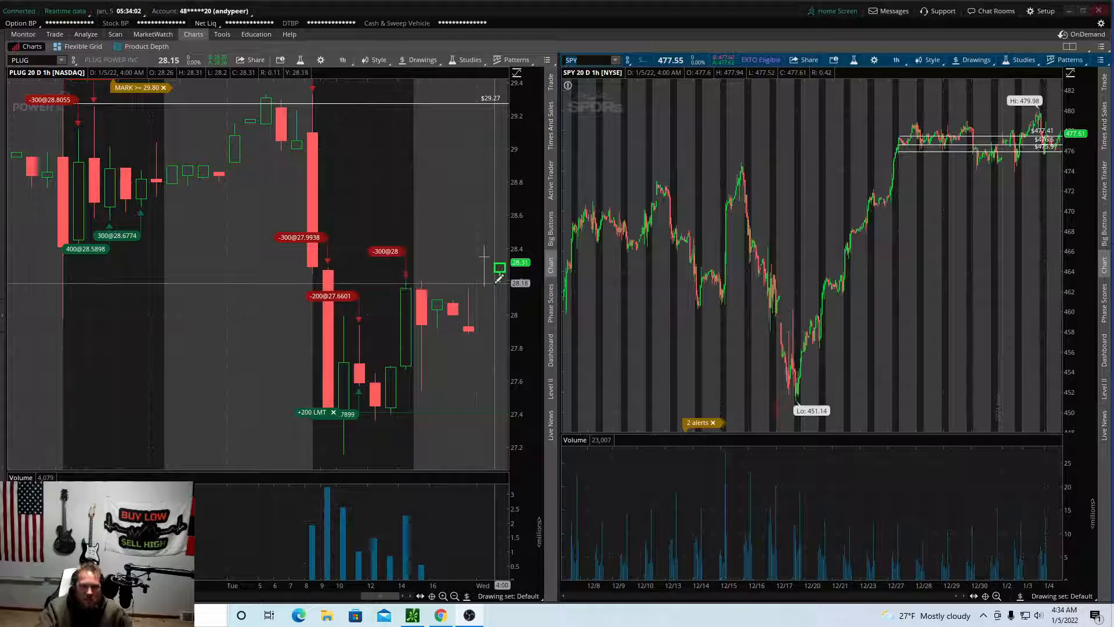
pyautogui.moveTo(500, 355)
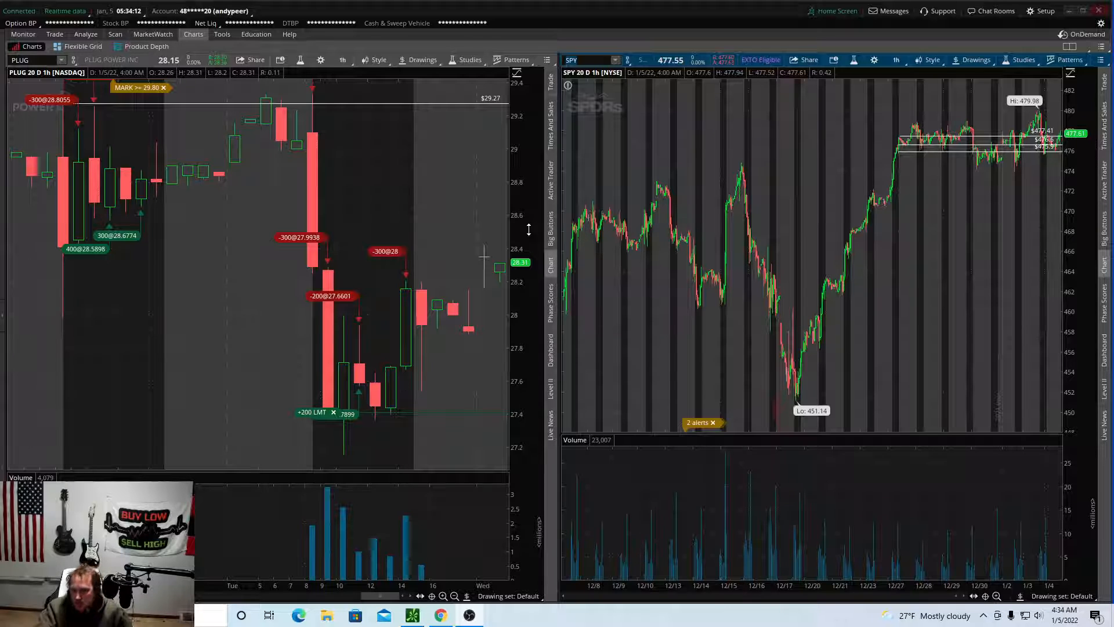
pyautogui.moveTo(331, 327)
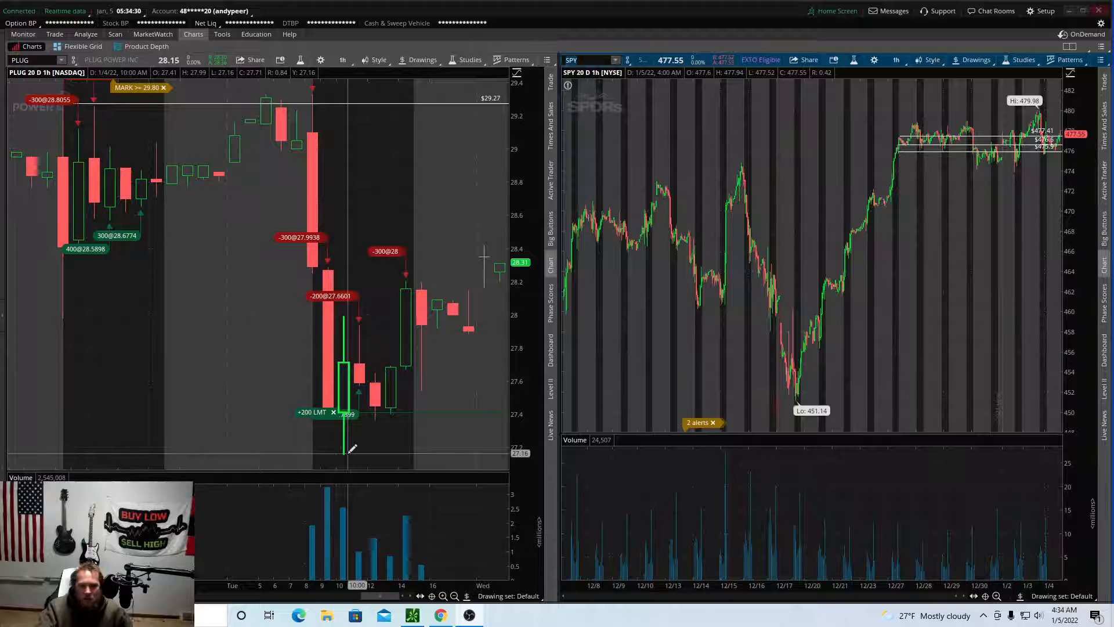
pyautogui.moveTo(691, 285)
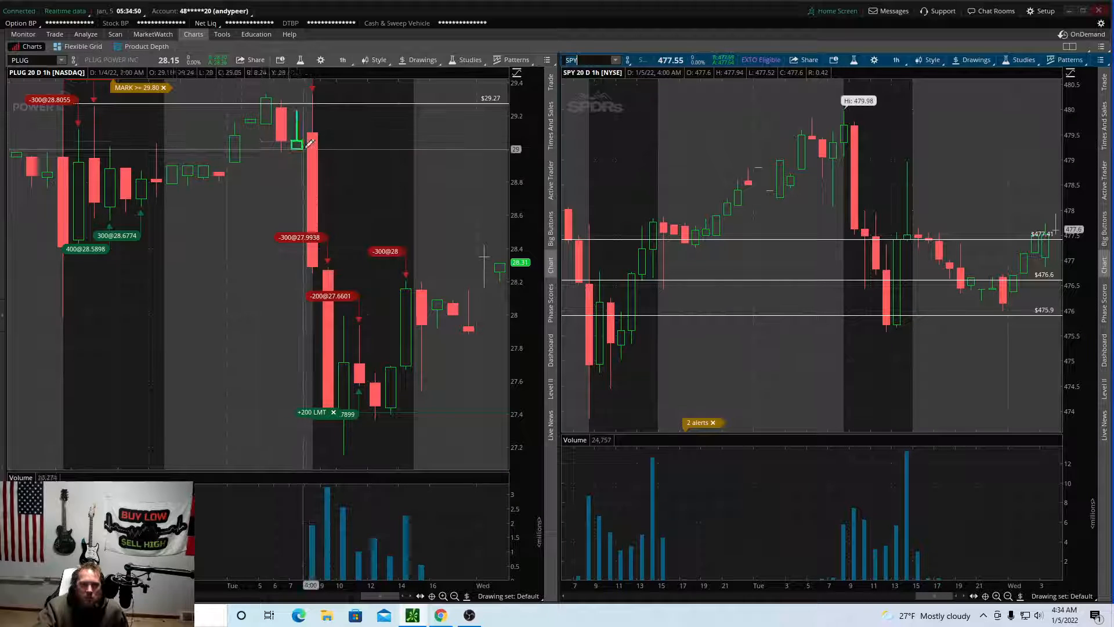
pyautogui.moveTo(331, 277)
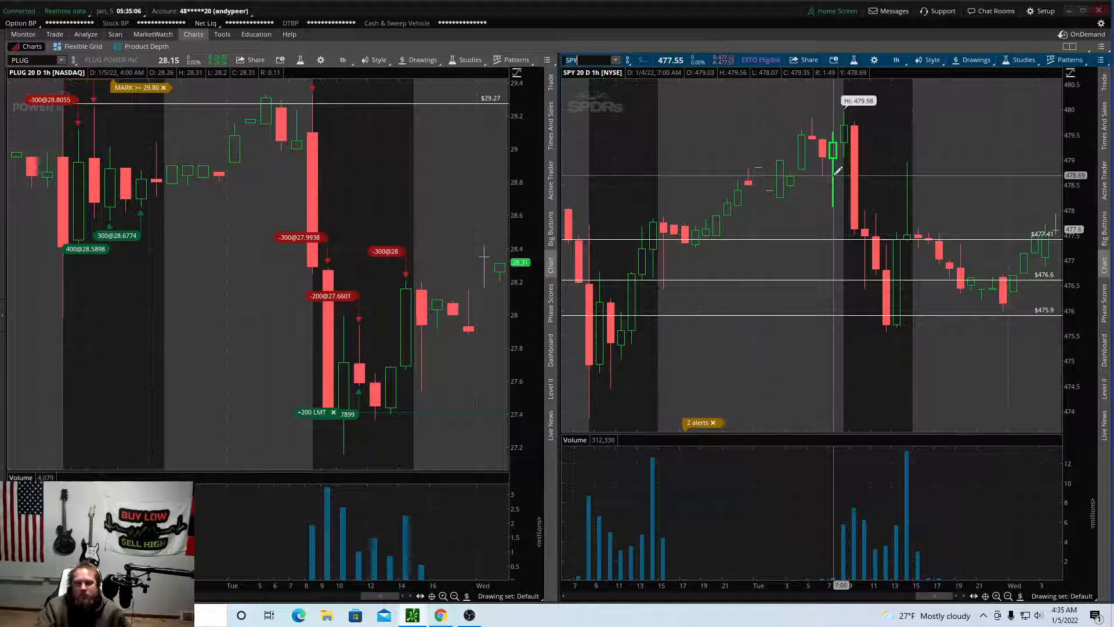
pyautogui.moveTo(836, 174)
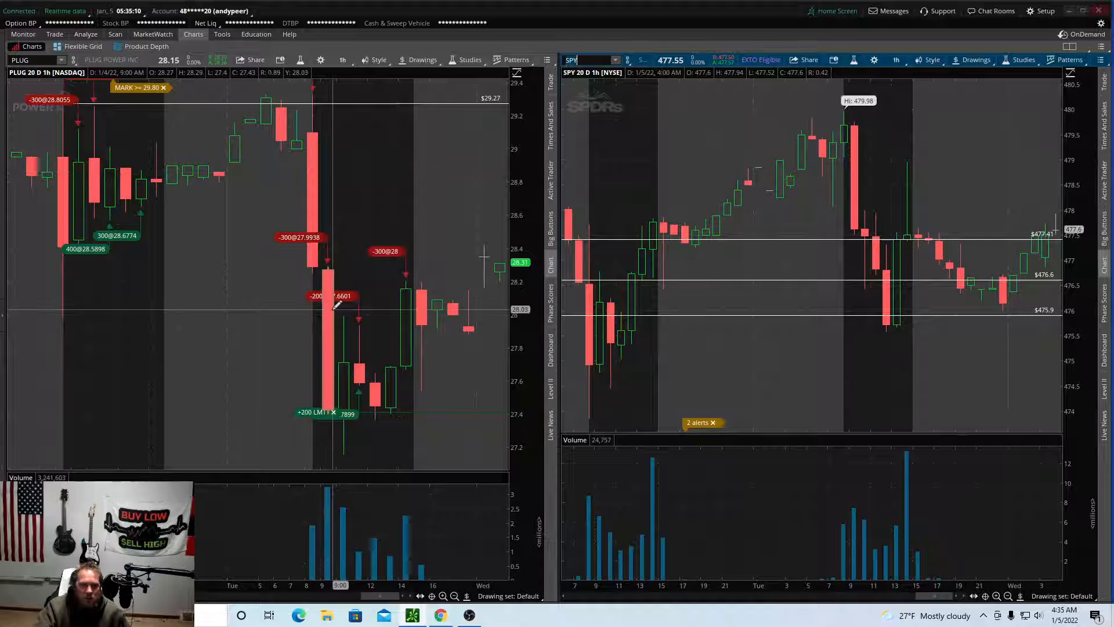
pyautogui.moveTo(517, 305)
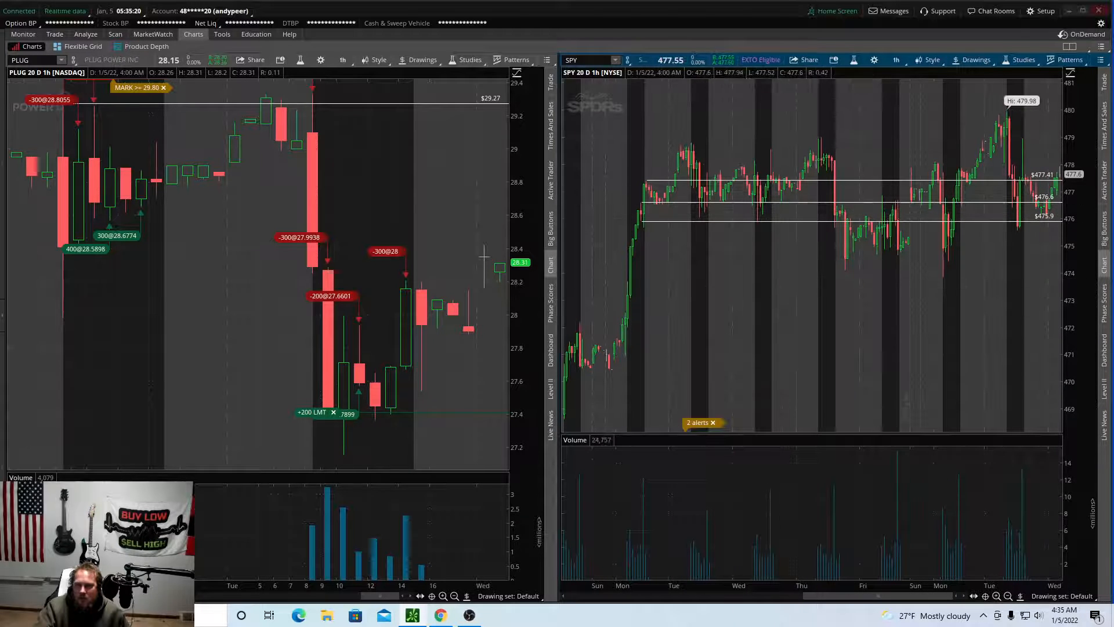
pyautogui.moveTo(1059, 195)
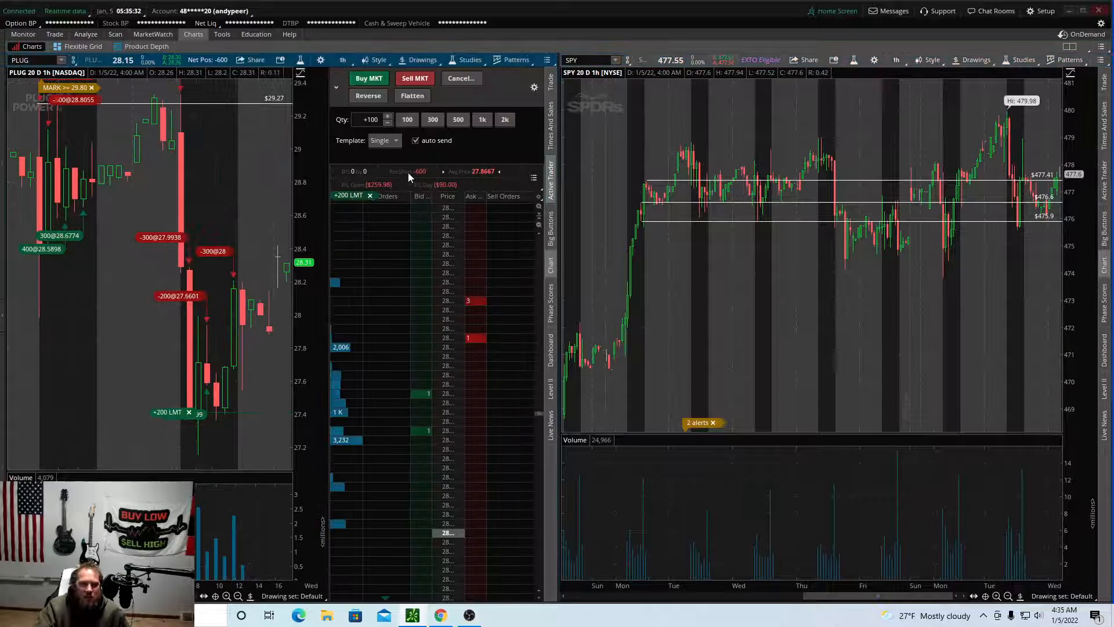
pyautogui.moveTo(458, 171)
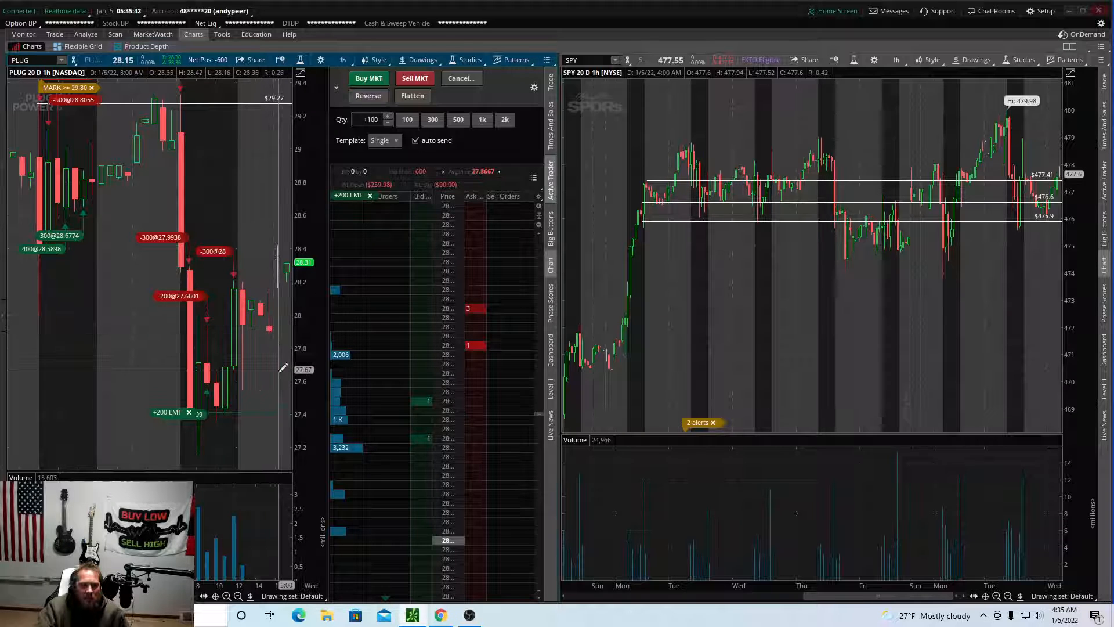
pyautogui.moveTo(280, 378)
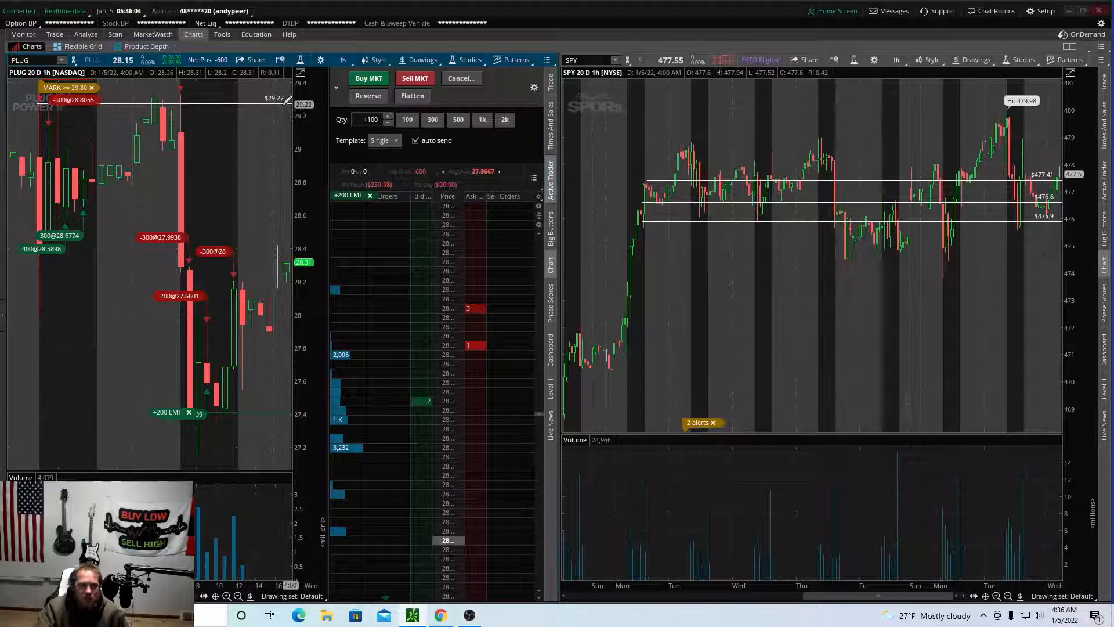
pyautogui.moveTo(285, 100)
pyautogui.write('NTRB')
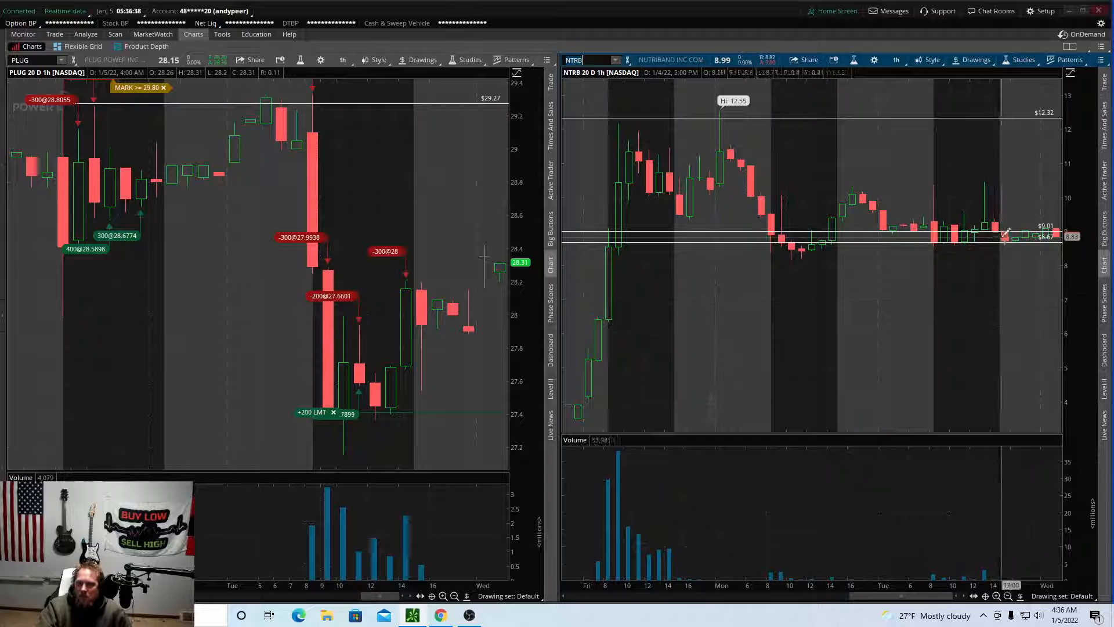
pyautogui.moveTo(936, 238)
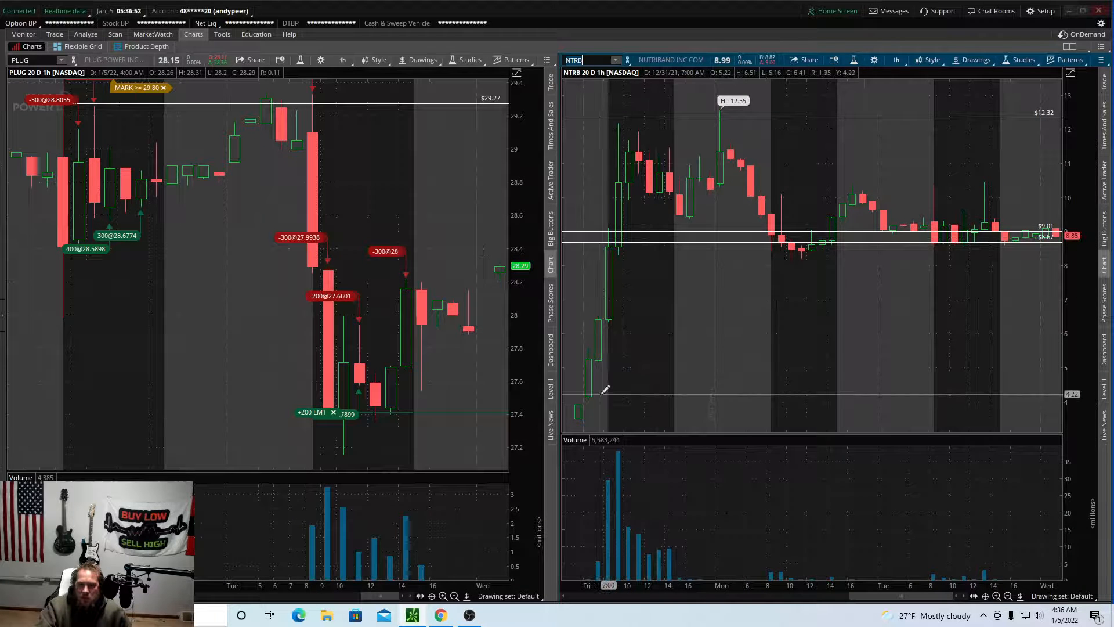
pyautogui.moveTo(725, 171)
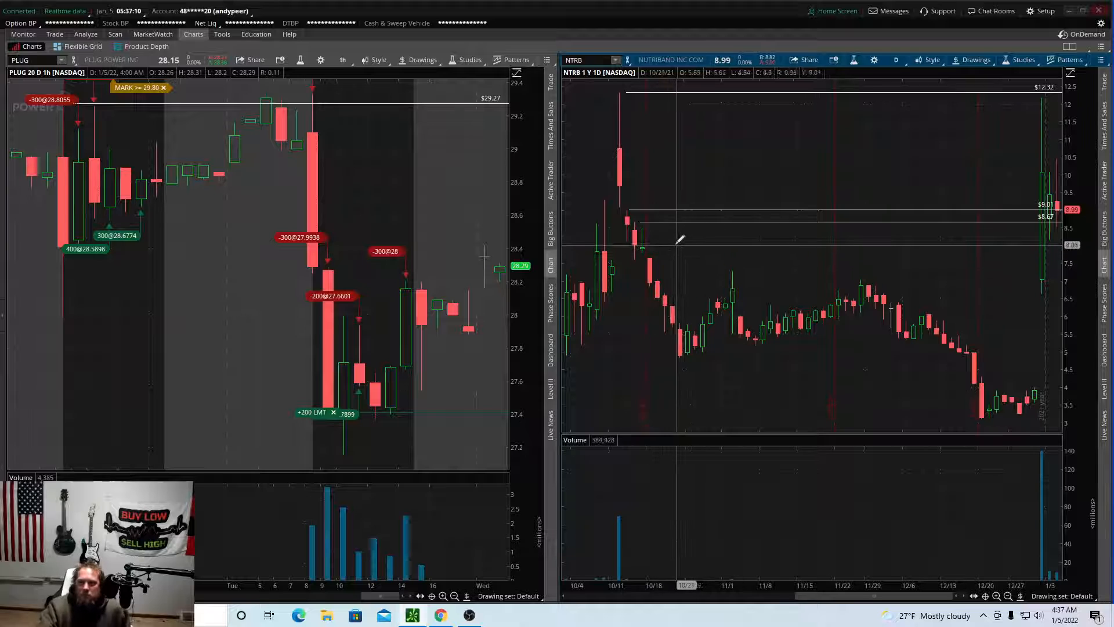
pyautogui.moveTo(643, 221)
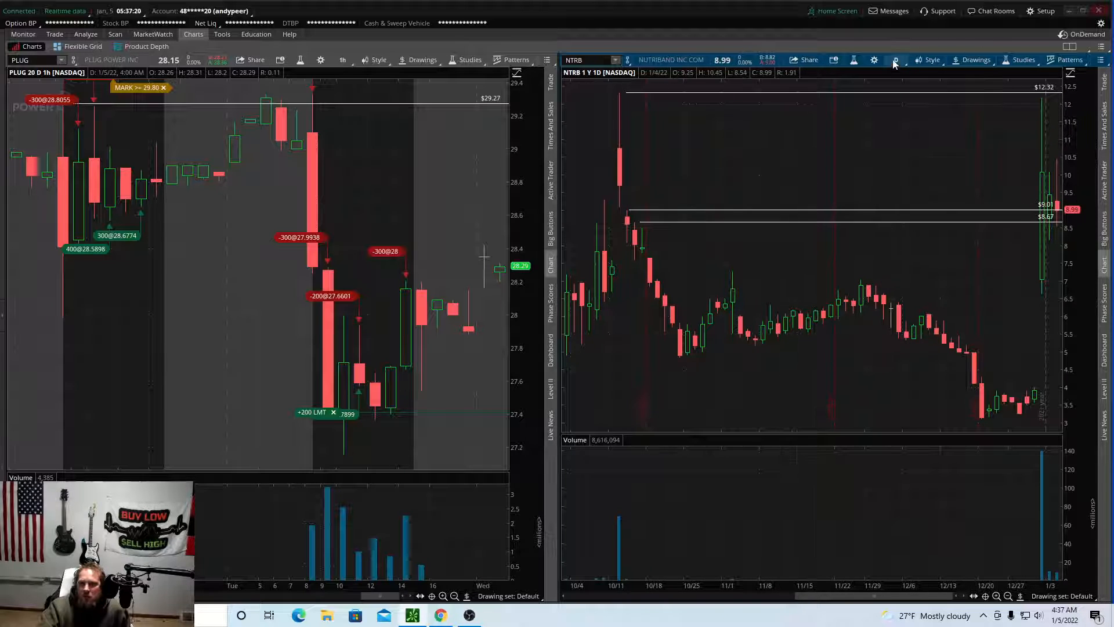
# Open the NTRB chart's time frame menu to switch it to 20-day hourly bars.
pyautogui.click(896, 60)
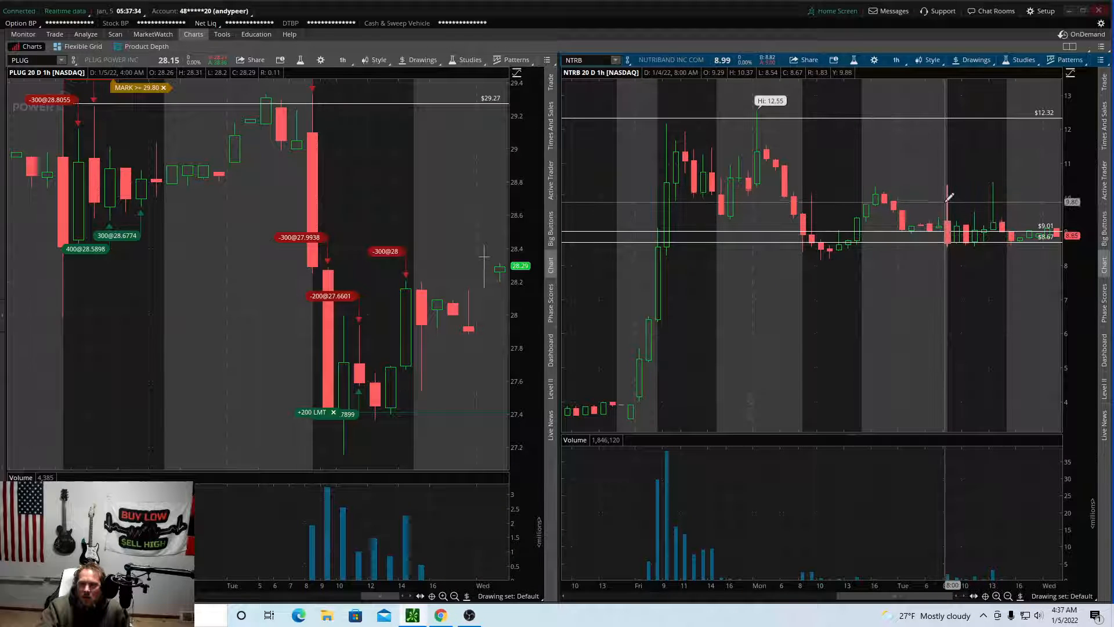
pyautogui.moveTo(949, 199)
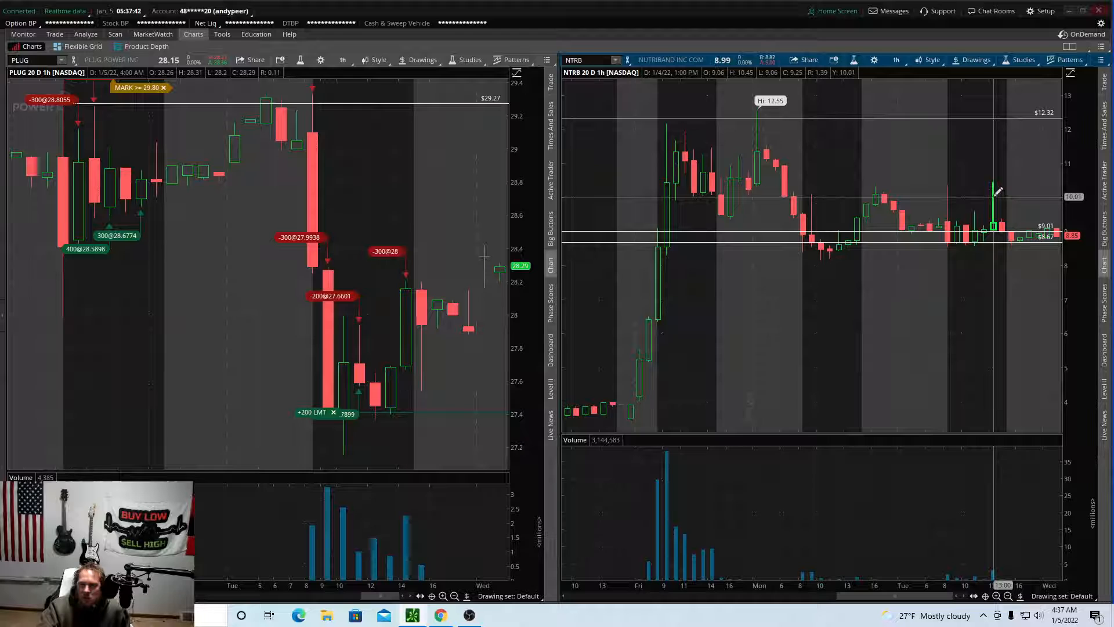
pyautogui.moveTo(995, 187)
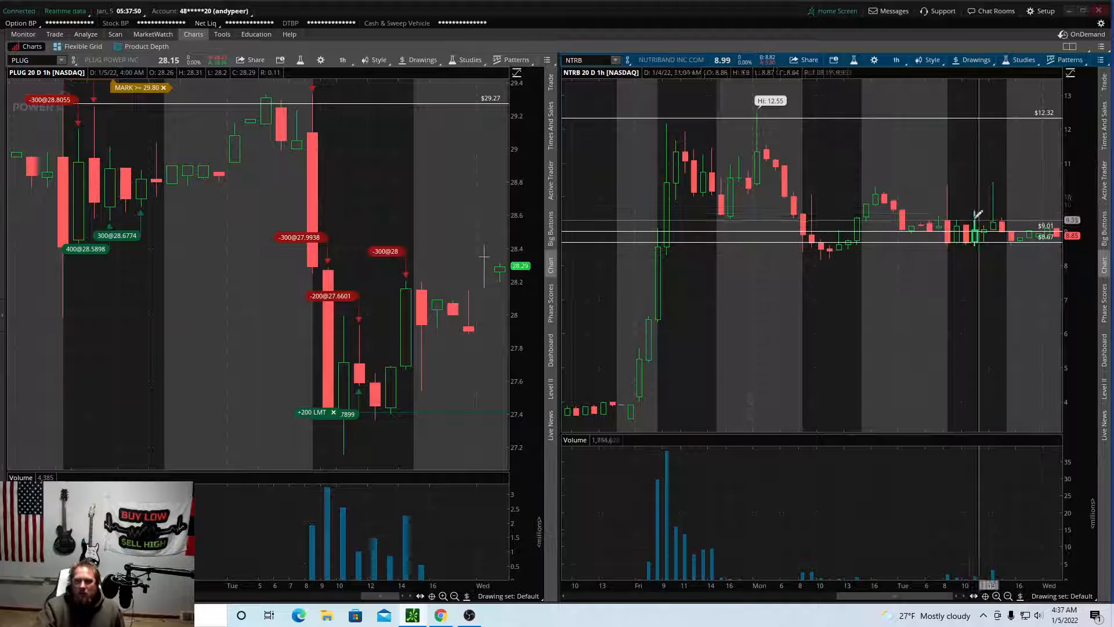
pyautogui.moveTo(1013, 236)
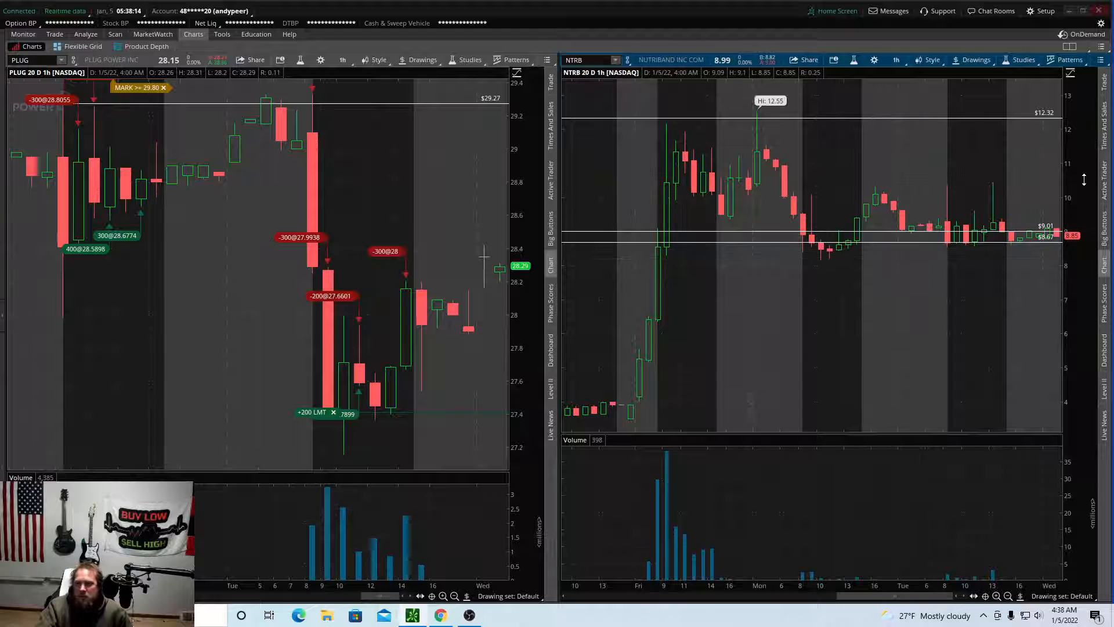
pyautogui.moveTo(915, 169)
pyautogui.write('IMMX')
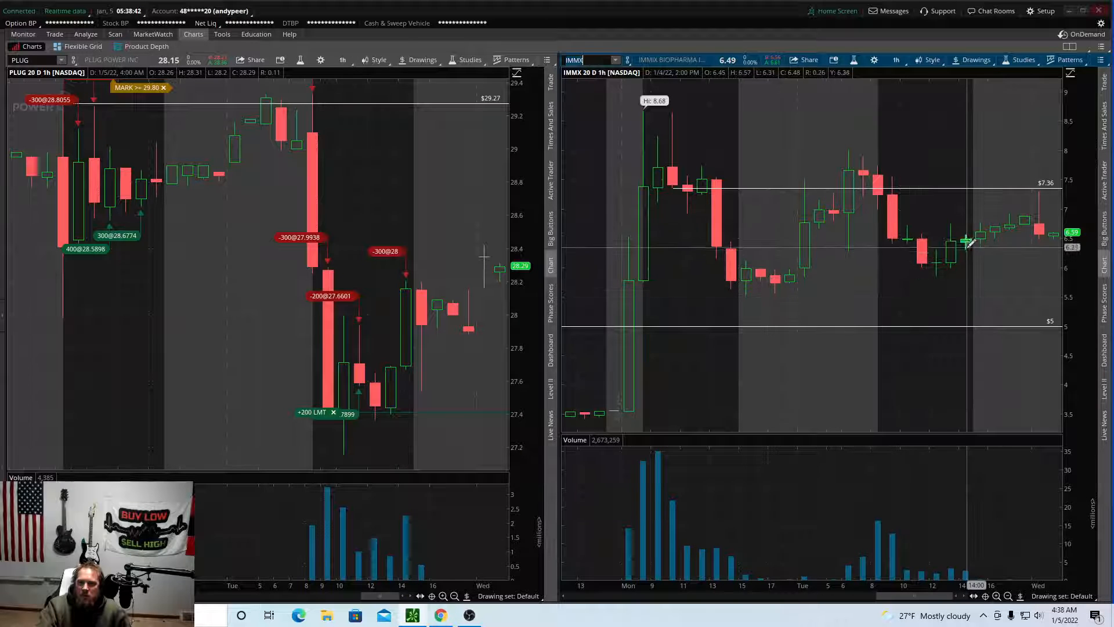
pyautogui.moveTo(776, 282)
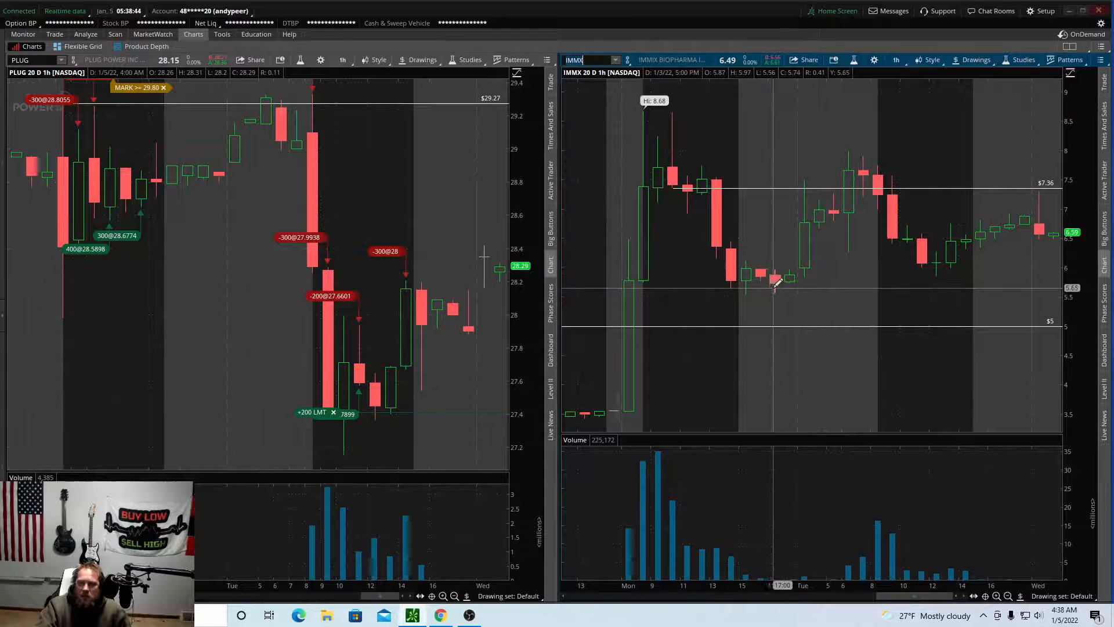
pyautogui.moveTo(877, 178)
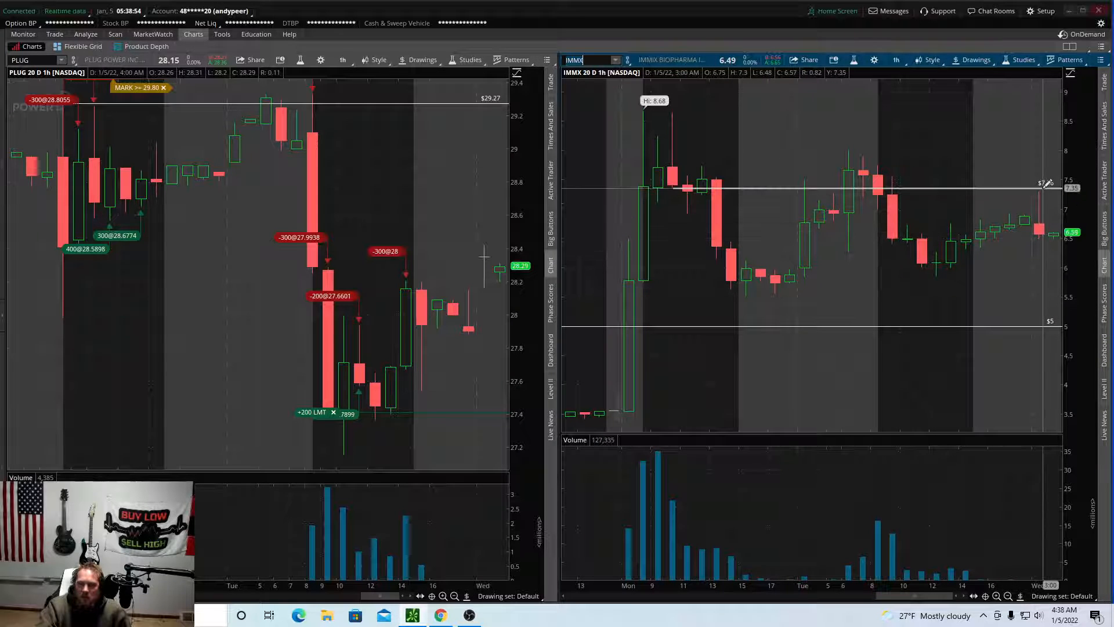
pyautogui.moveTo(1044, 184)
pyautogui.write('NTRB')
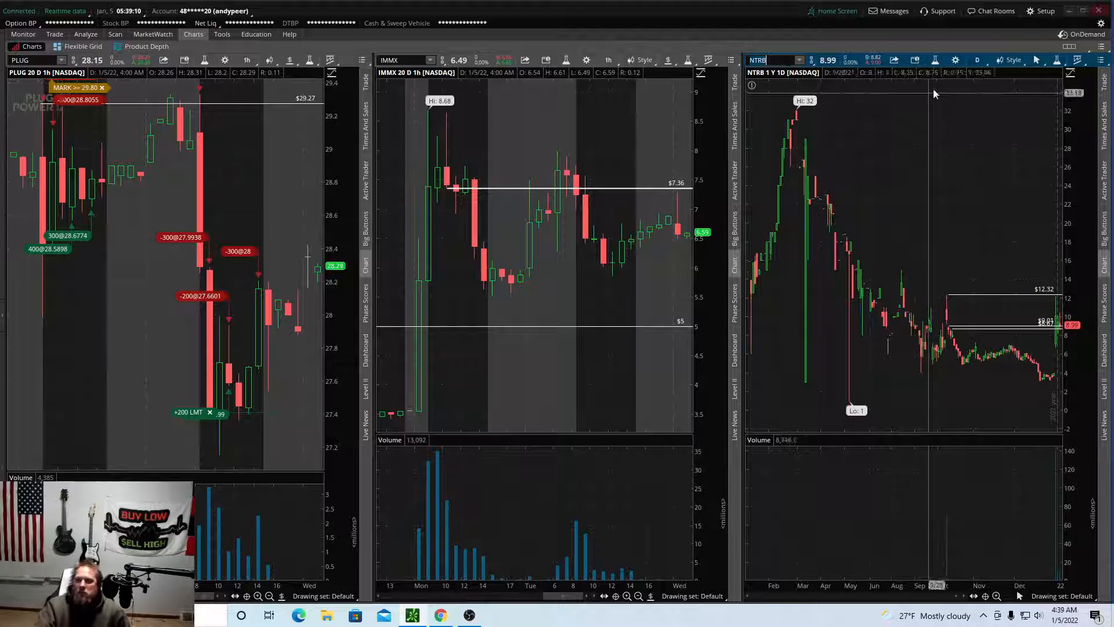
# Open the time frame choices for the one-year daily NTRB chart.
pyautogui.click(977, 60)
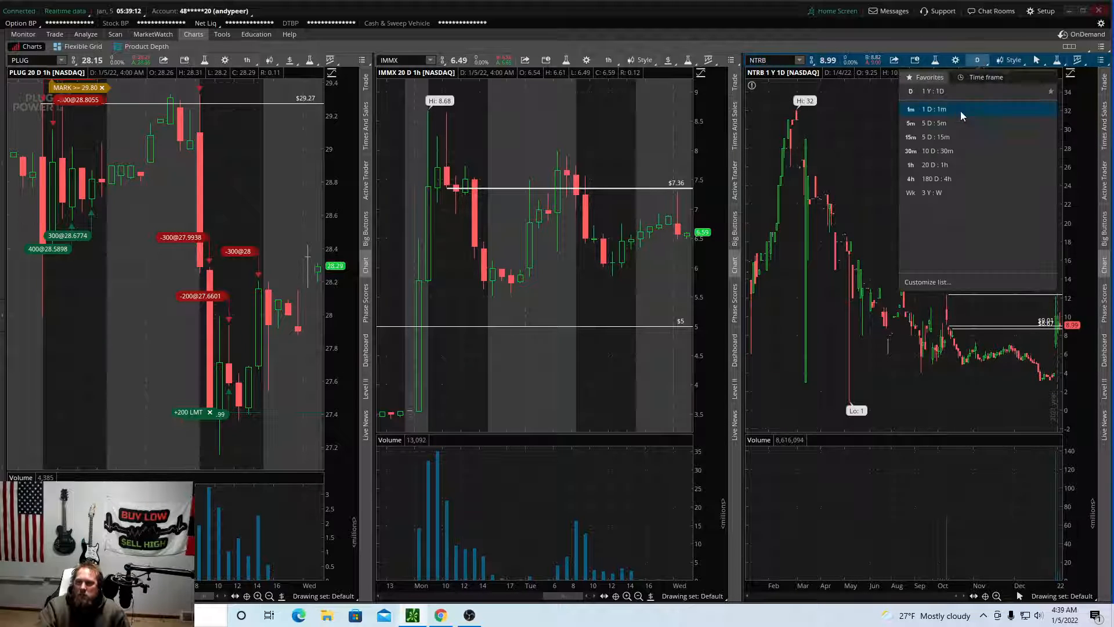
# Choose 20 D : 1h for the NTRB chart from the favorites list.
pyautogui.click(928, 165)
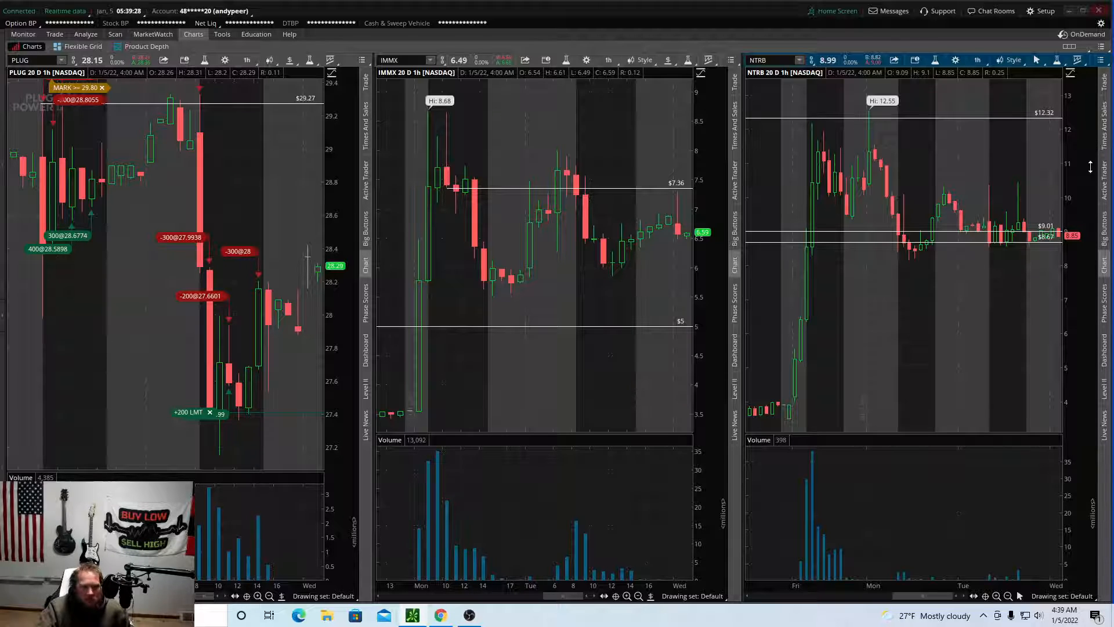
pyautogui.moveTo(206, 311)
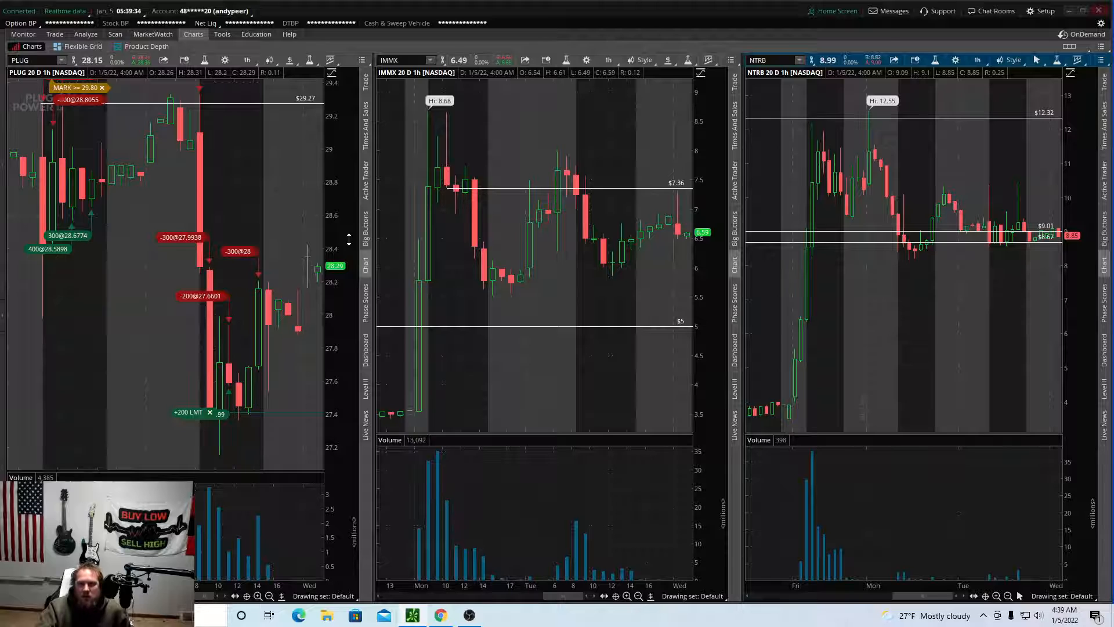
pyautogui.moveTo(956, 192)
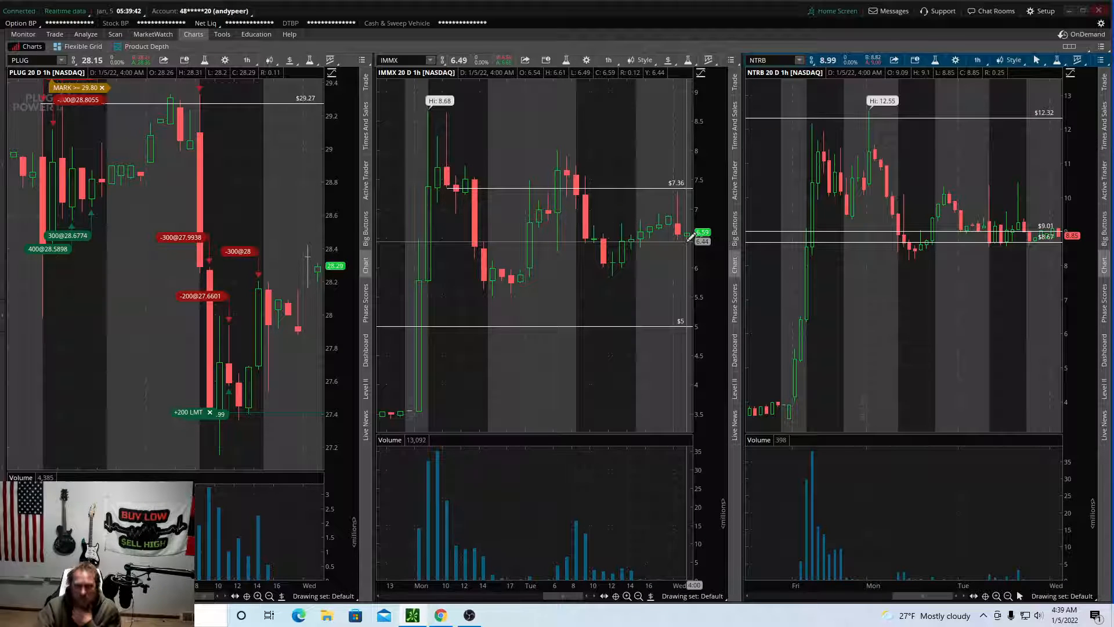
pyautogui.moveTo(681, 268)
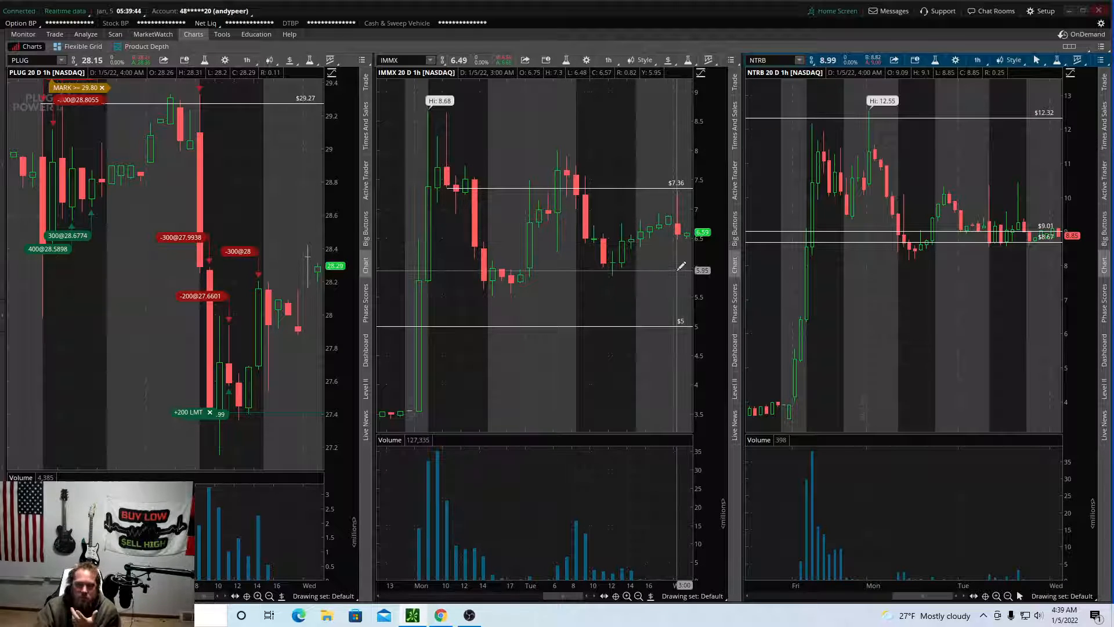